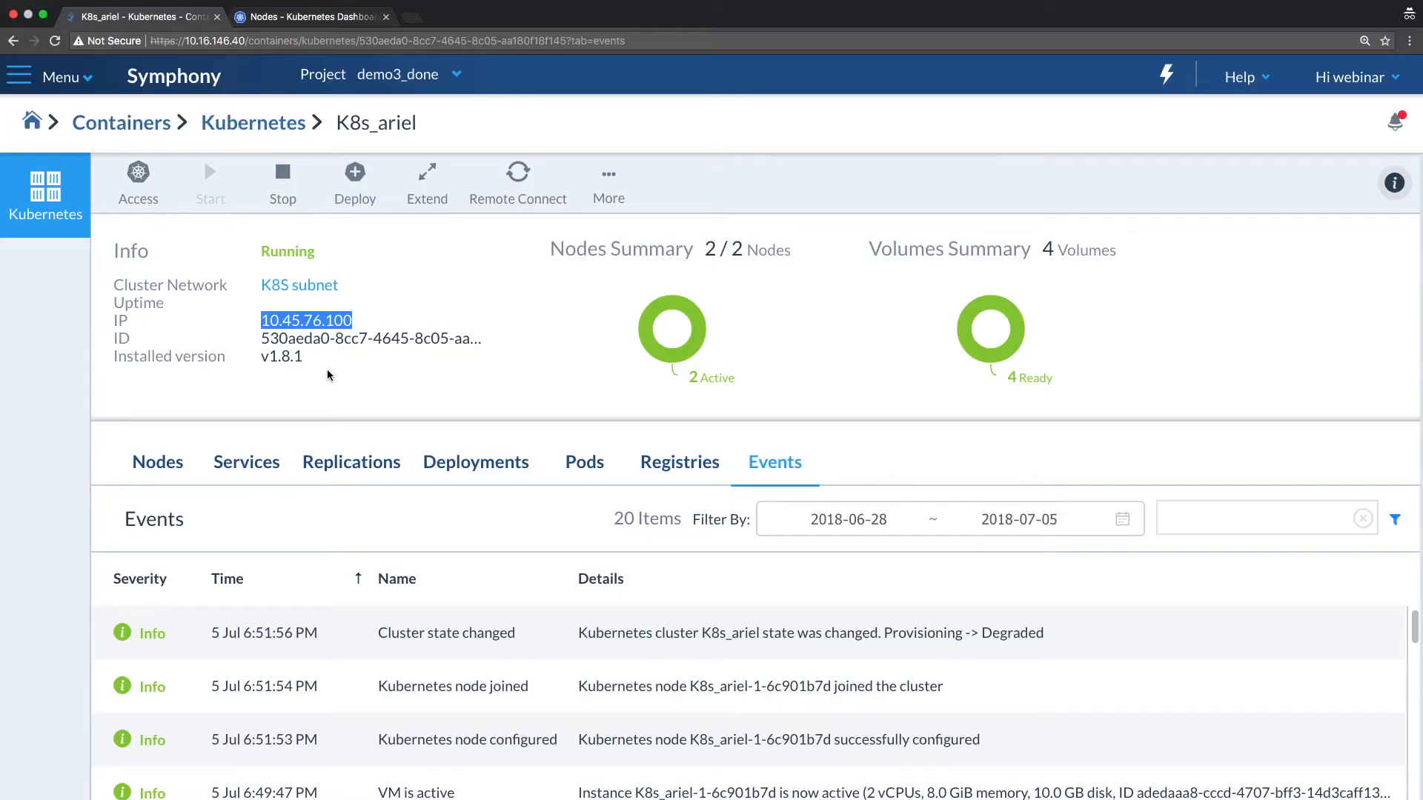
List the K8s_ariel cluster's nodes, then view the pods running in the cluster
click(157, 462)
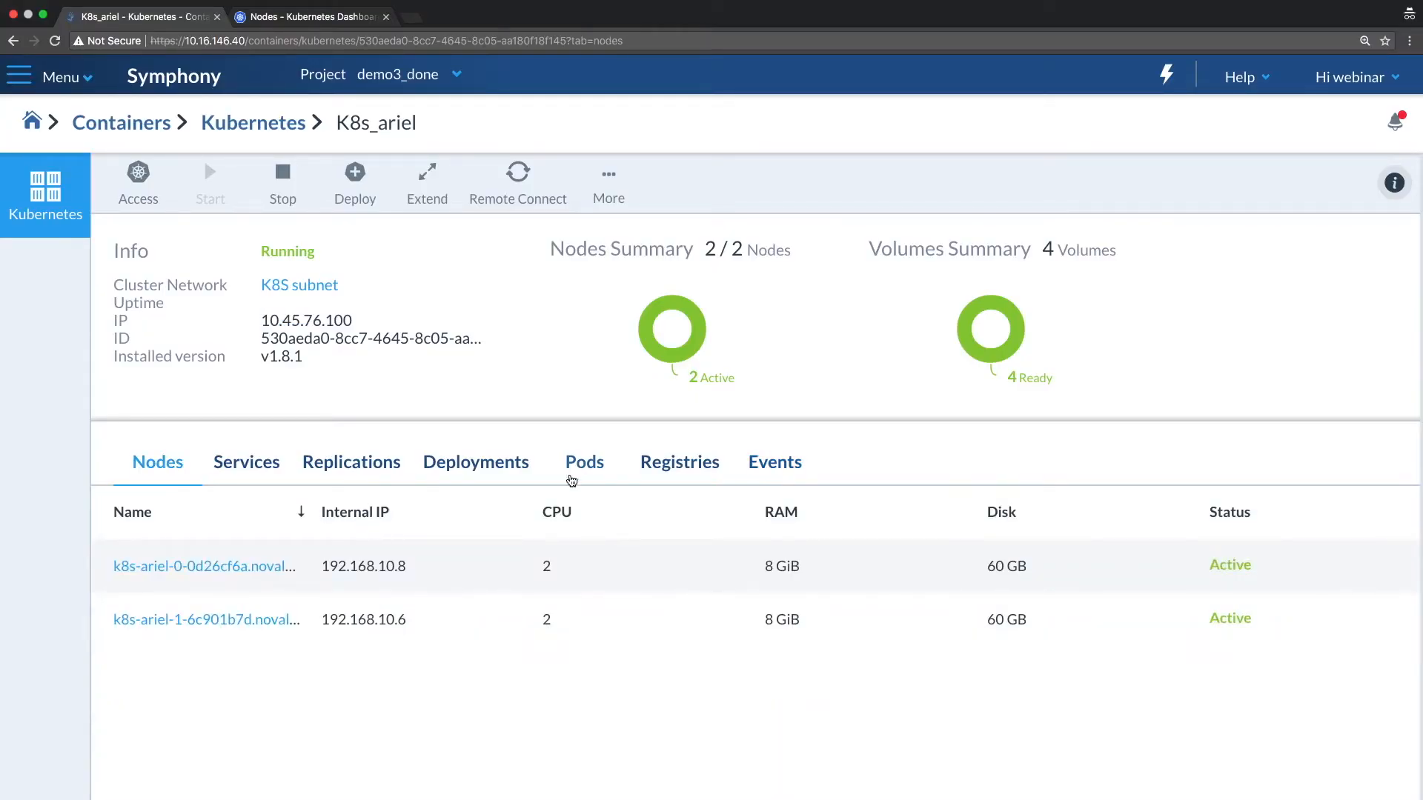
click(584, 462)
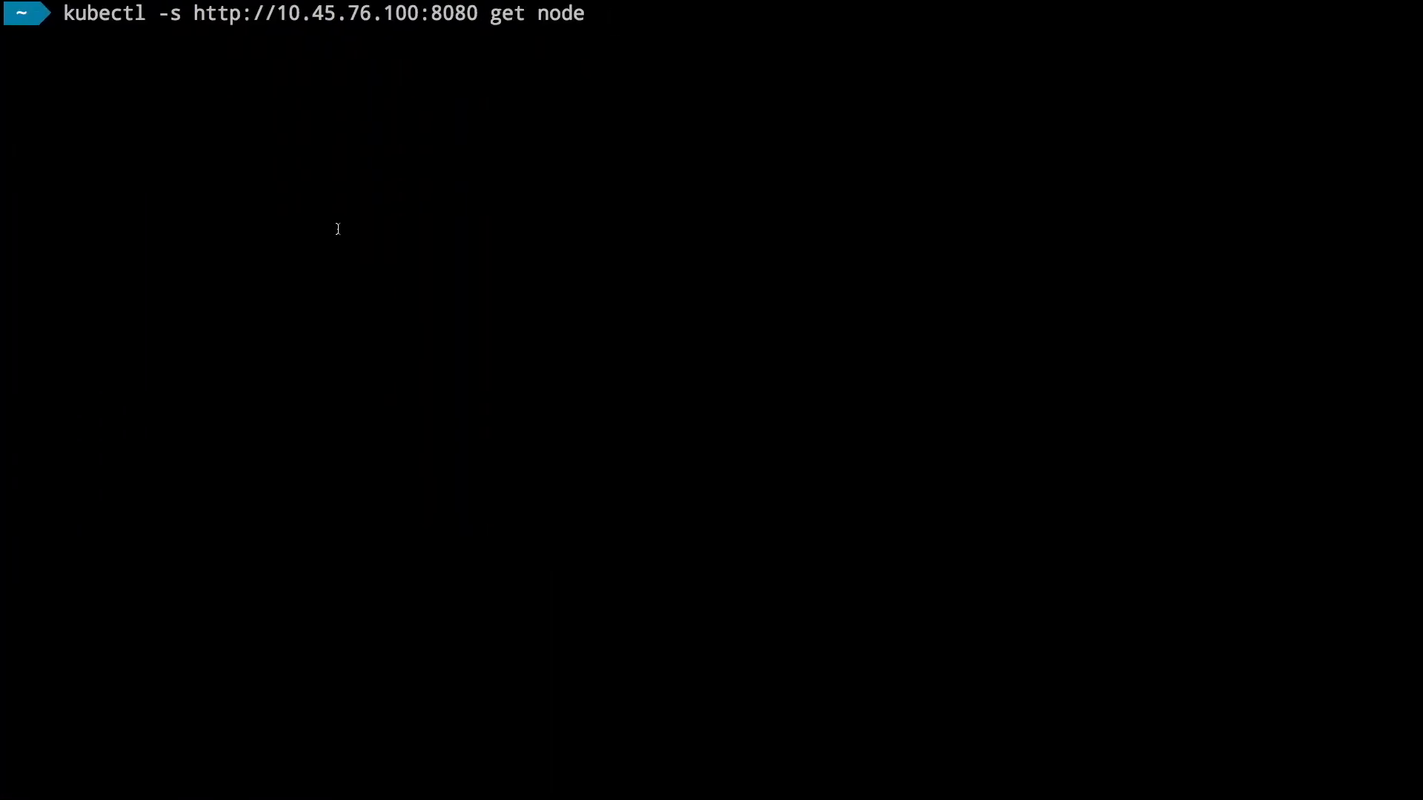
mouse_move(291, 54)
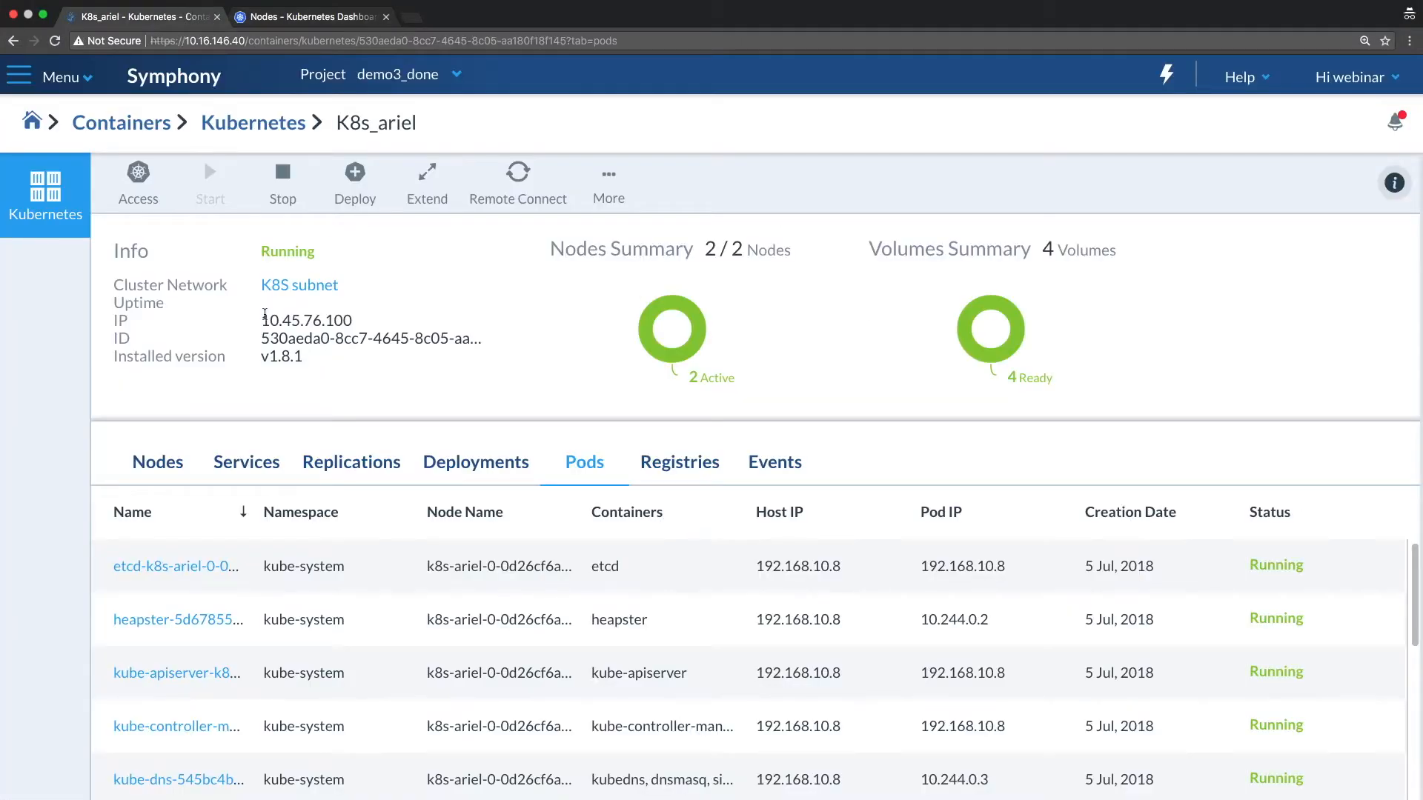
Select the cluster IP 10.45.76.100 in the Info panel for copying
double_click(307, 320)
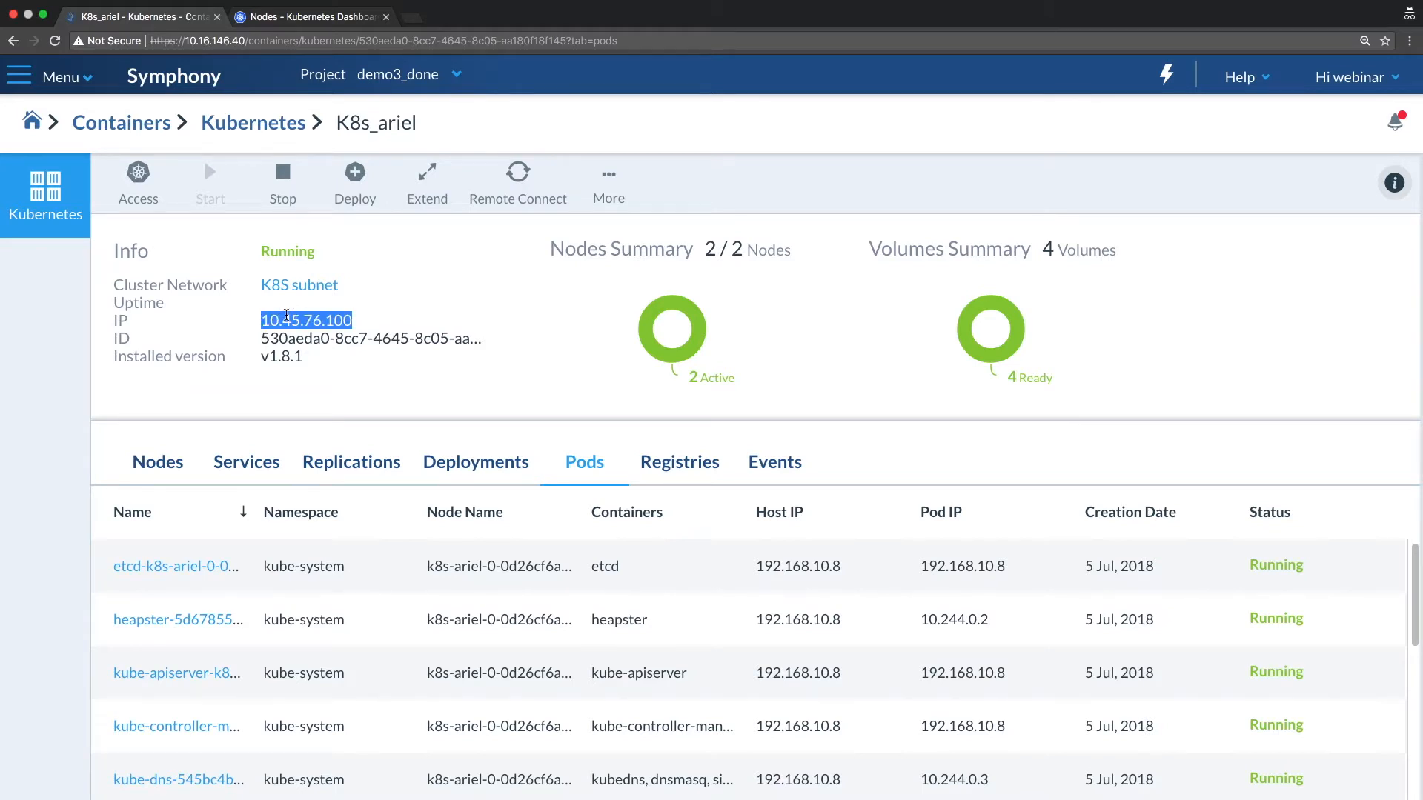